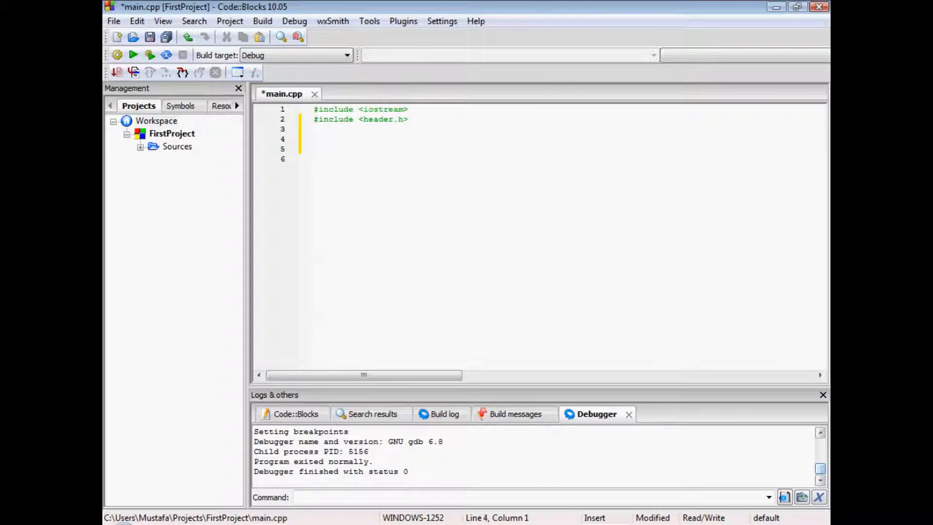
Add the line 'using namespace std;' on line 4 below the includes, followed by blank lines
click(313, 138)
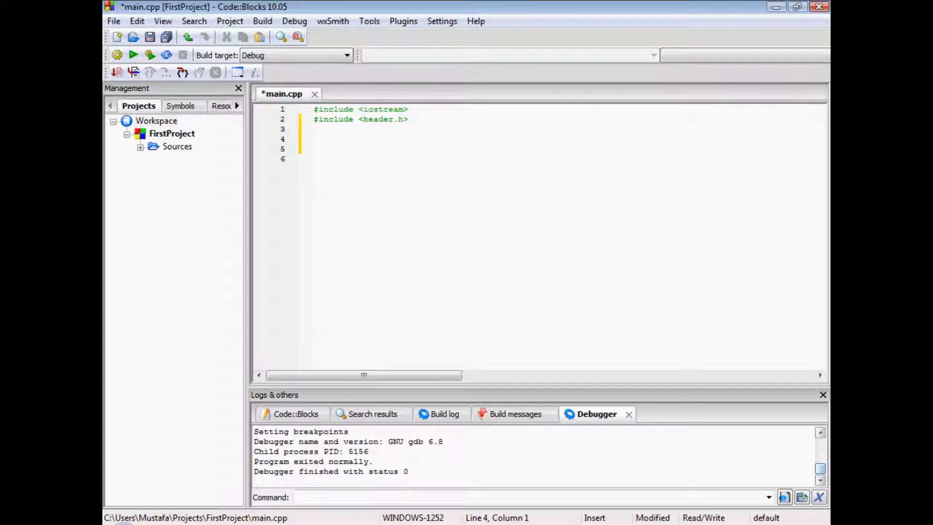
text(usi)
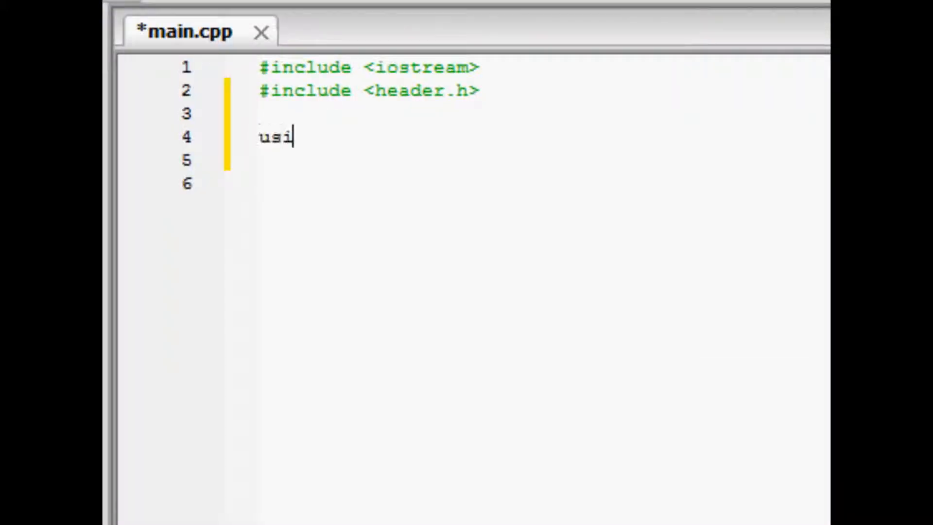
text(ng)
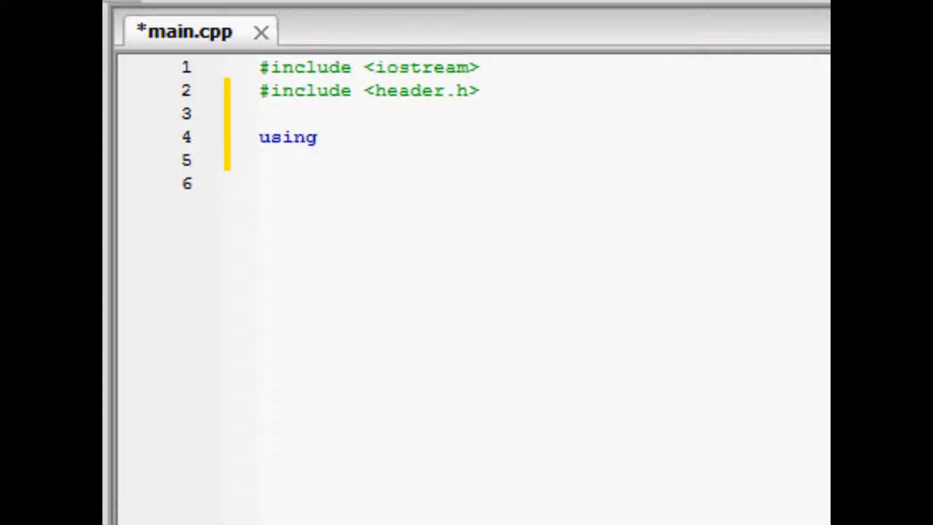
text(namespace st)
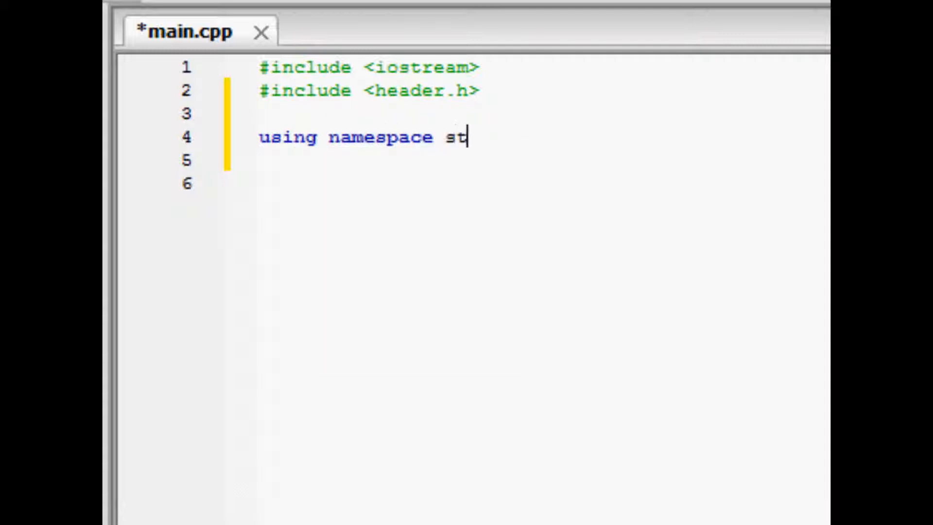
text(d;)
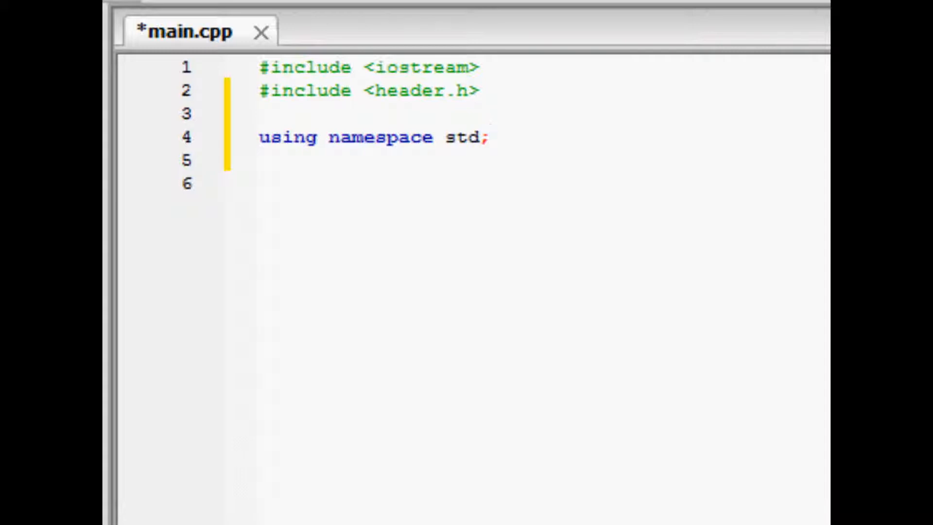
key(Enter)
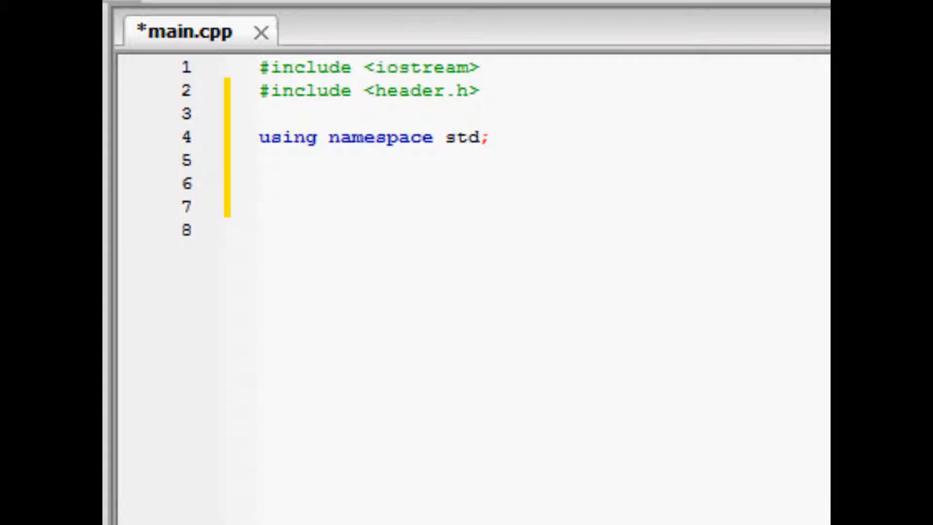
Write an int main() function with a body containing 'return 0;' on line 6
click(259, 183)
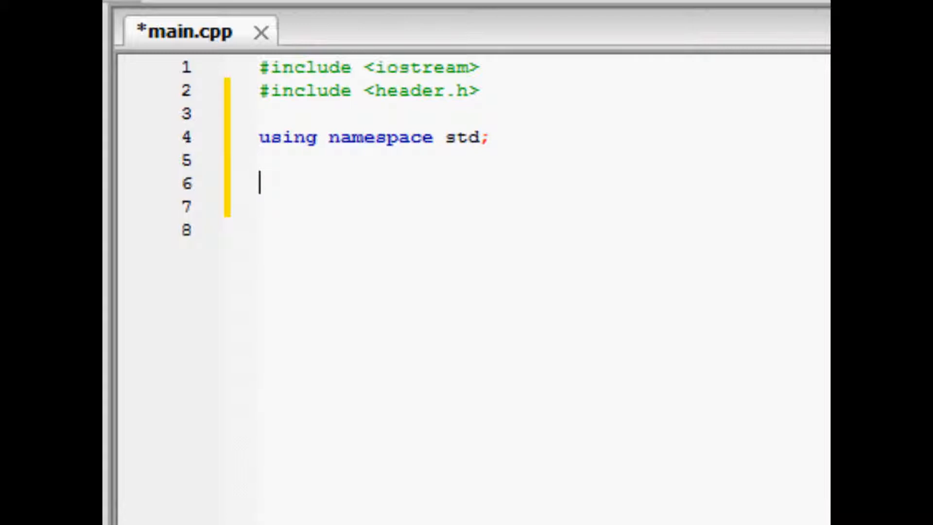
text(int main)
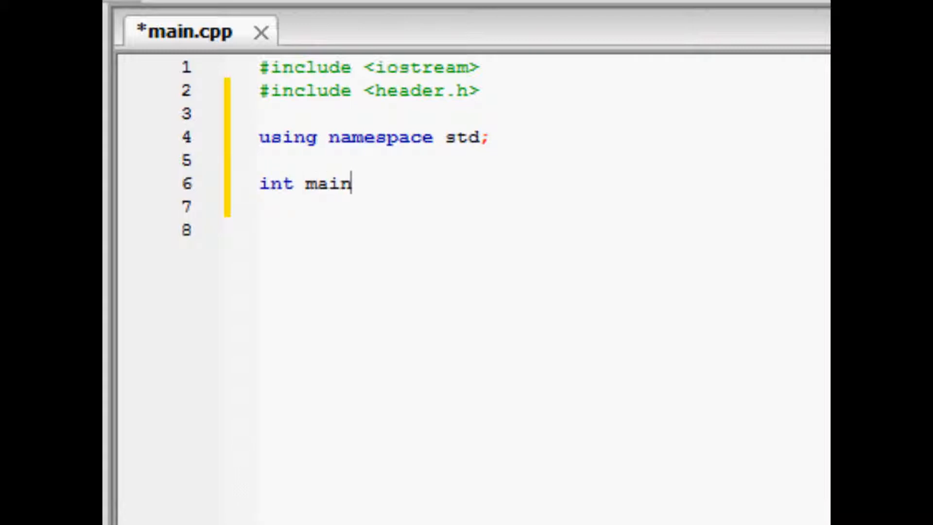
text(())
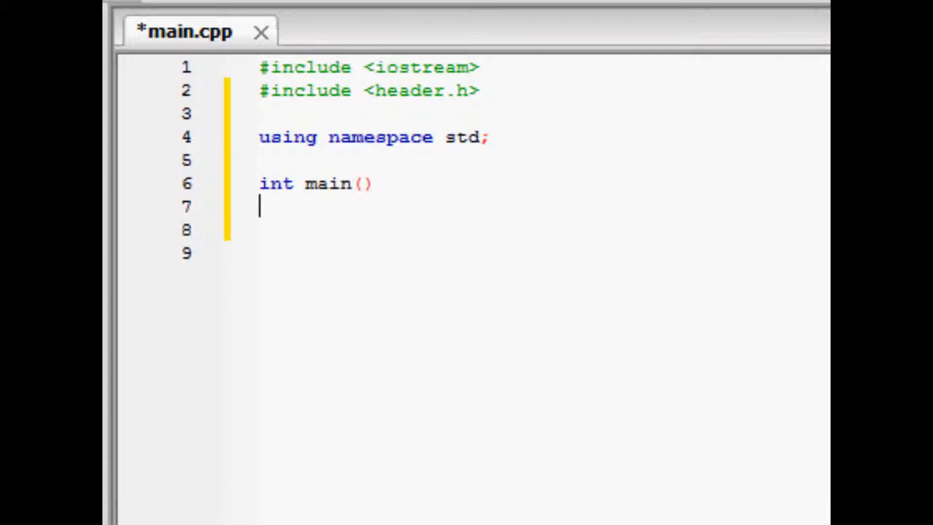
text({)
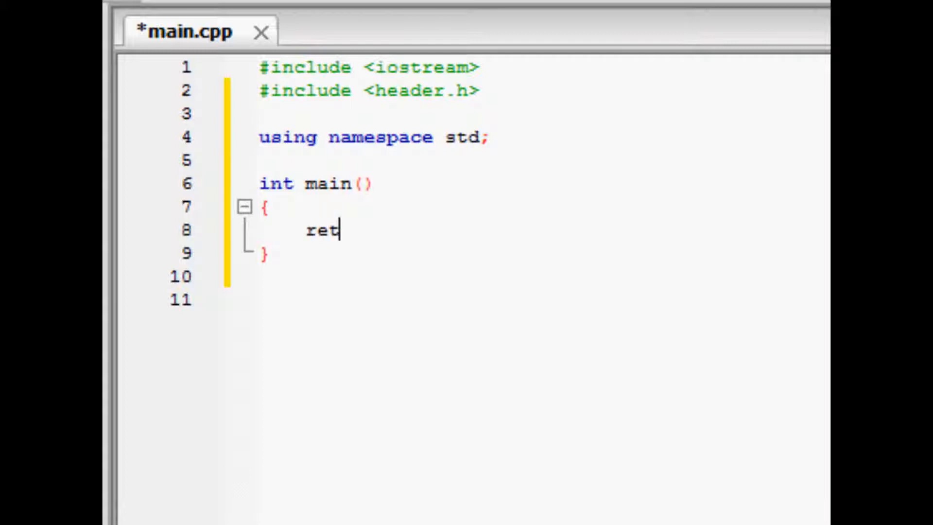
text(urn 0;)
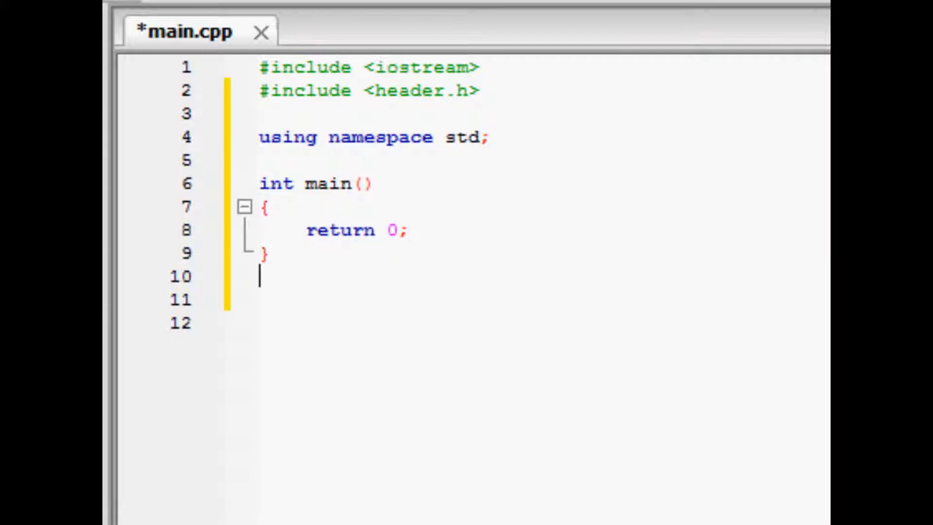
key(Return)
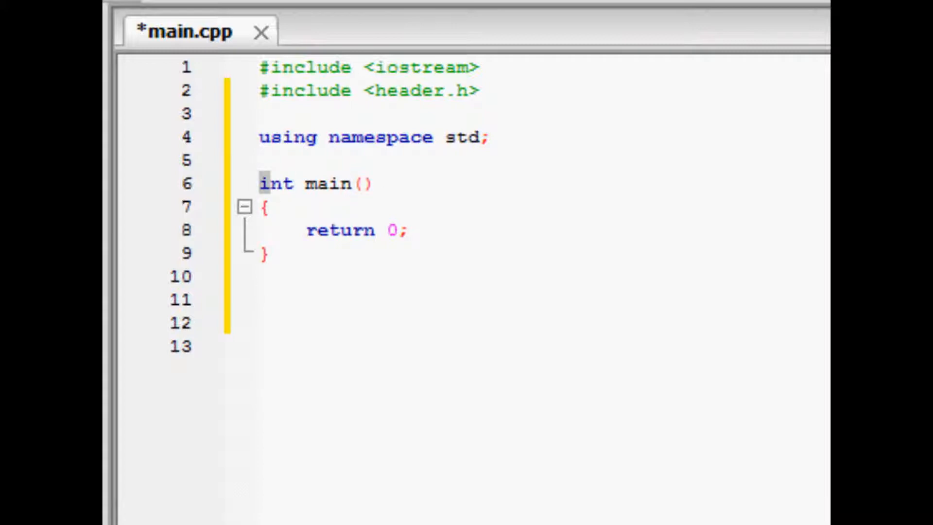
Add the note 'int stands for integer' on line 5 above int main(), with a blank line between
click(372, 183)
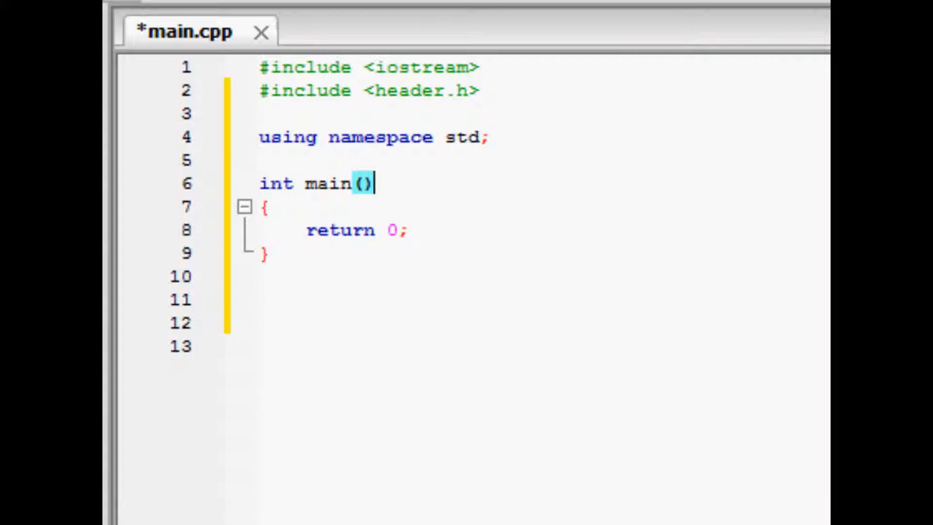
click(259, 159)
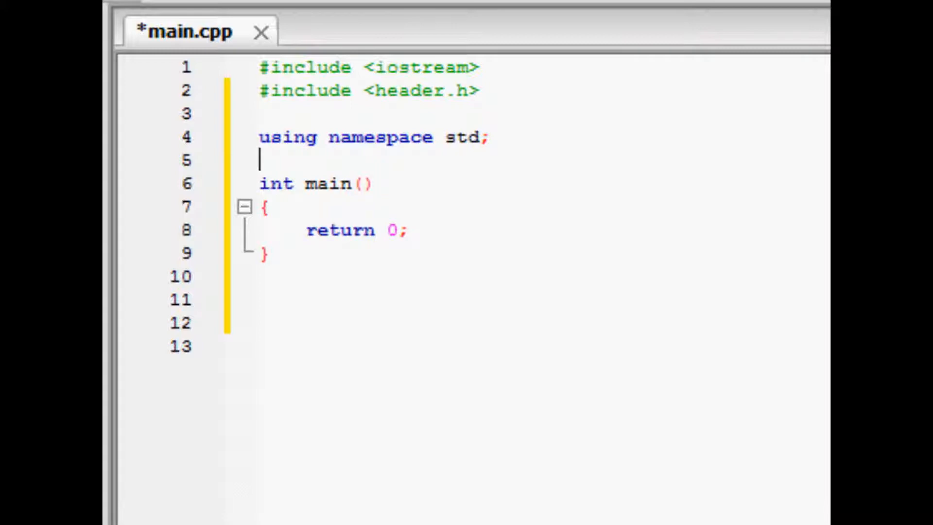
text(int st)
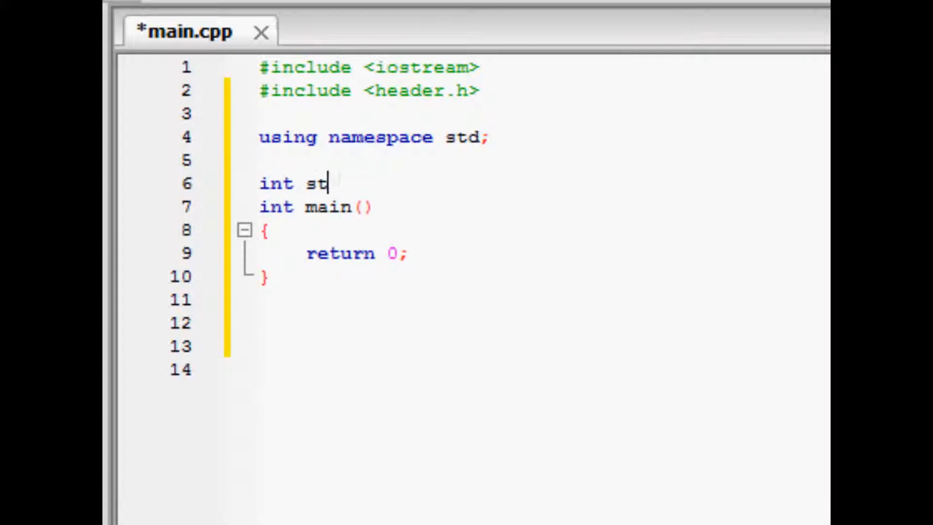
text(ands for int)
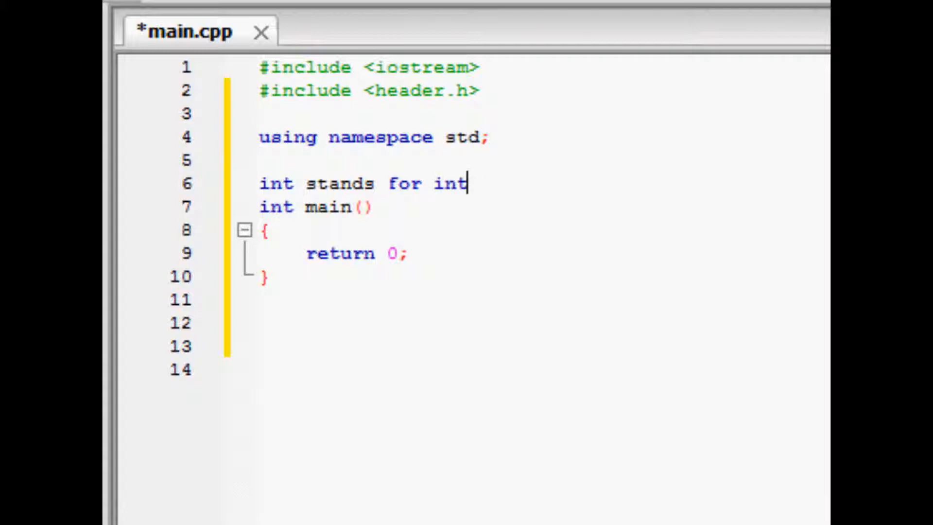
text(ege)
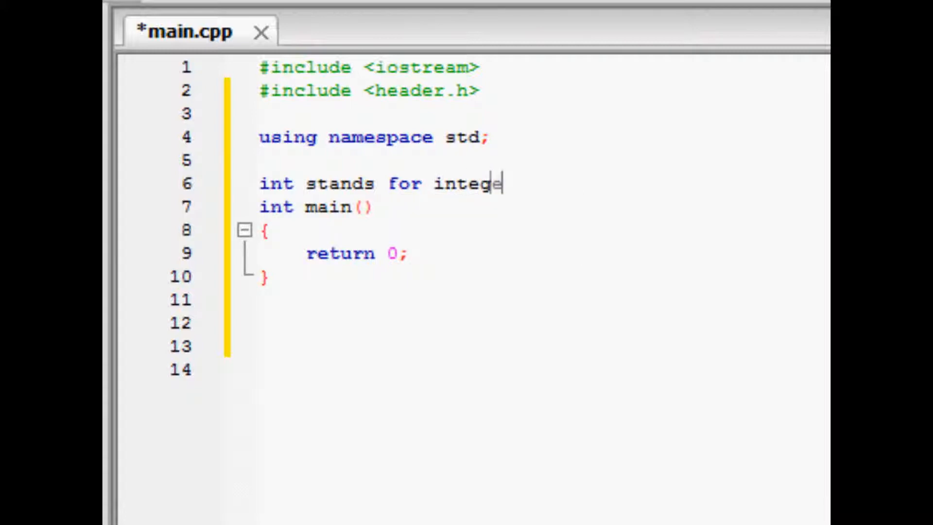
text(r)
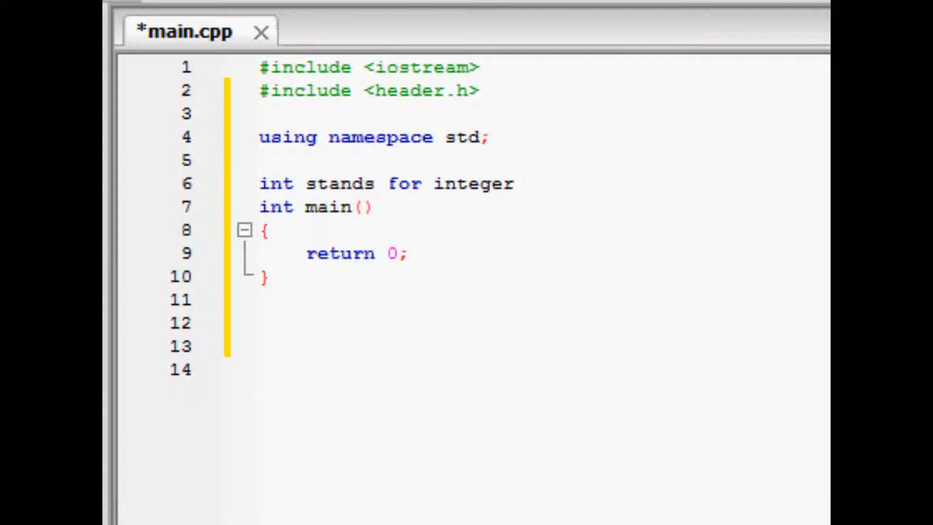
key(Return)
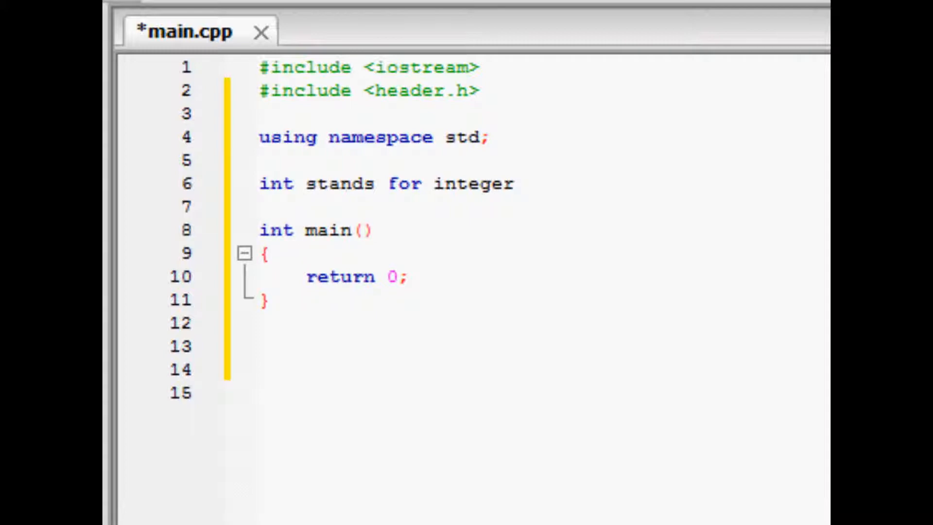
double_click(327, 230)
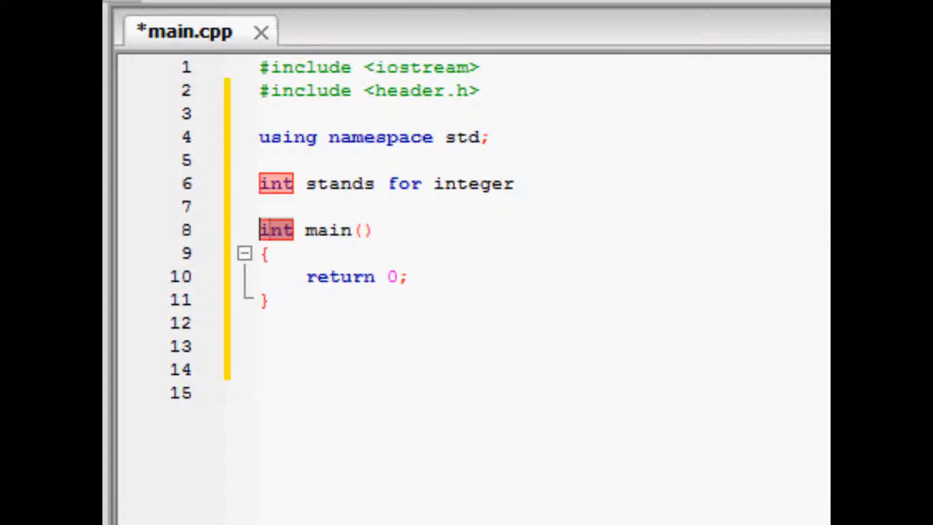
click(374, 230)
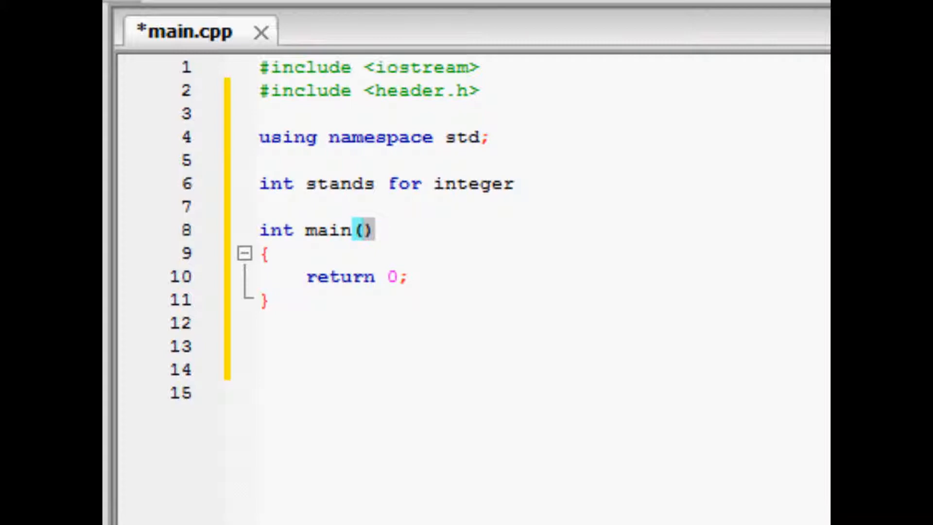
click(375, 230)
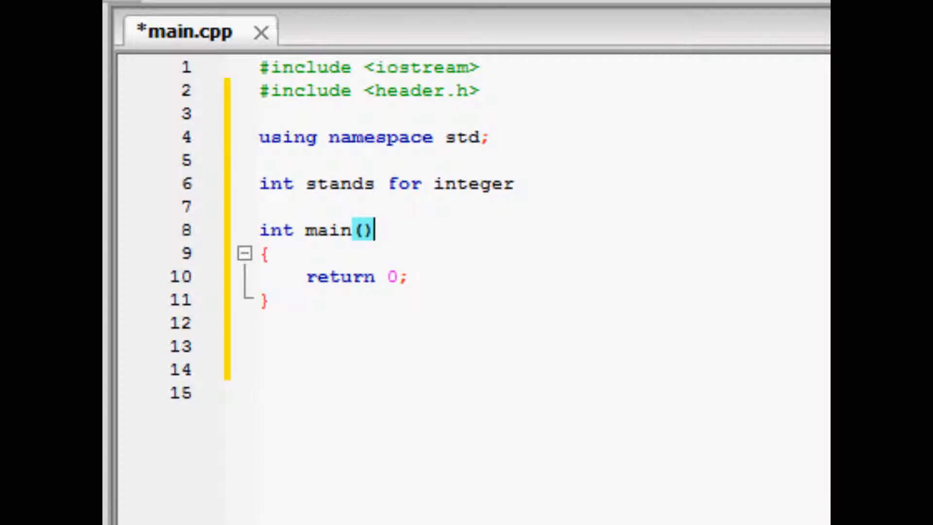
click(266, 253)
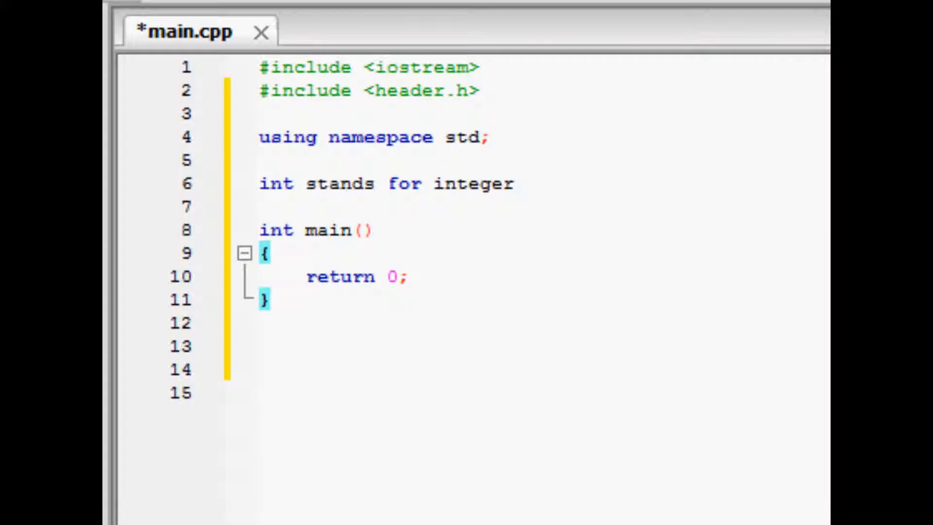
click(304, 276)
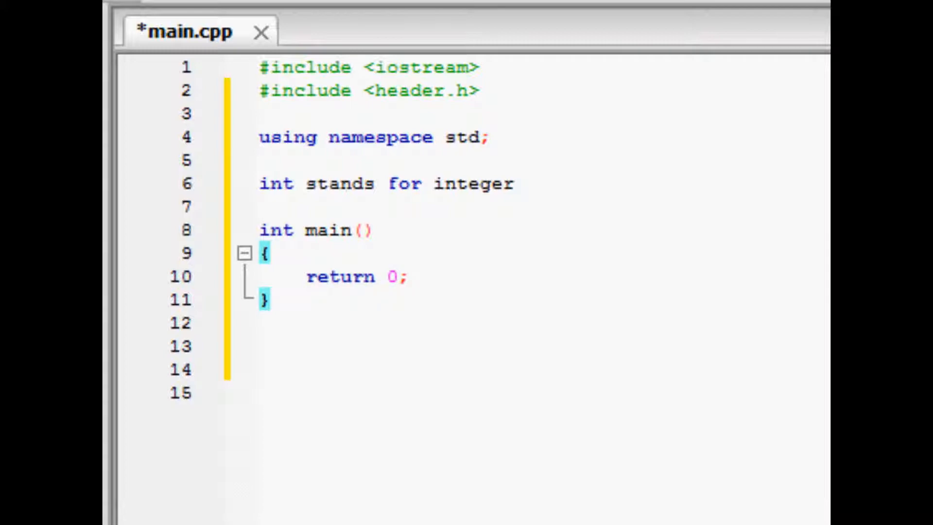
click(270, 299)
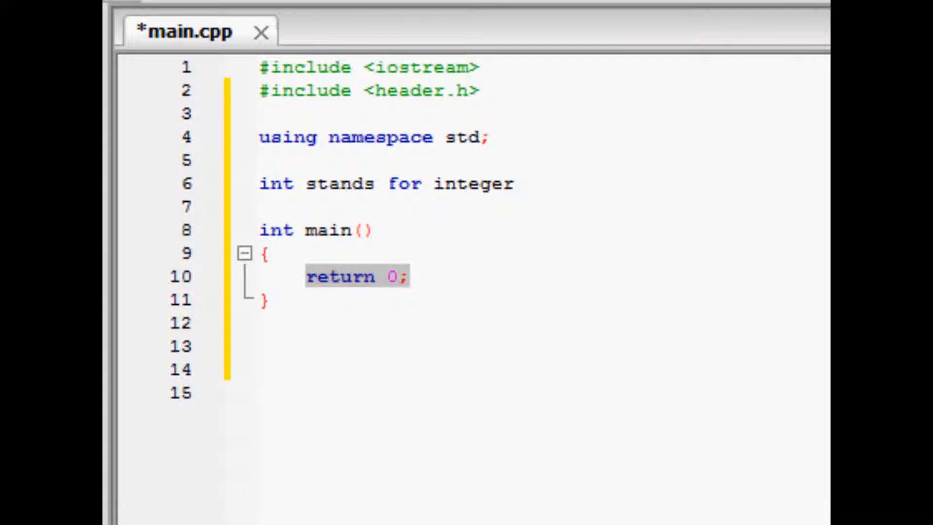
click(406, 275)
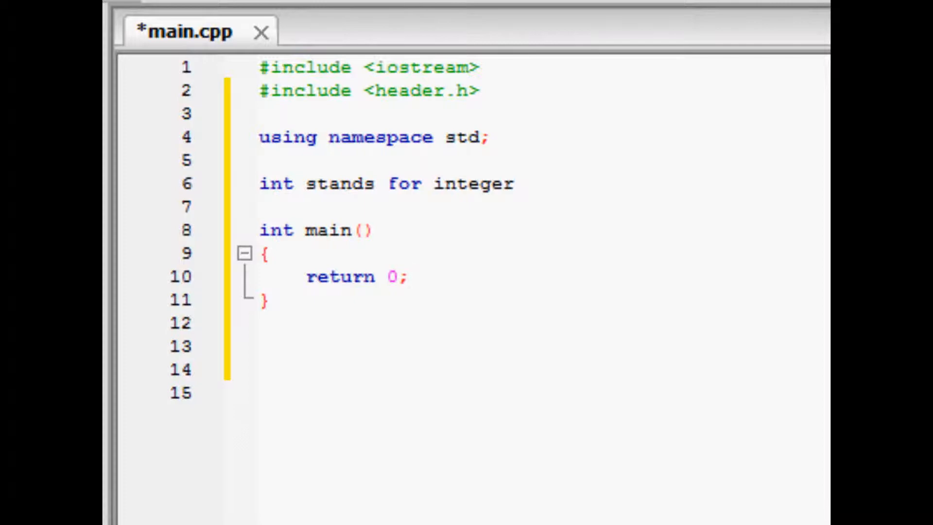
click(408, 276)
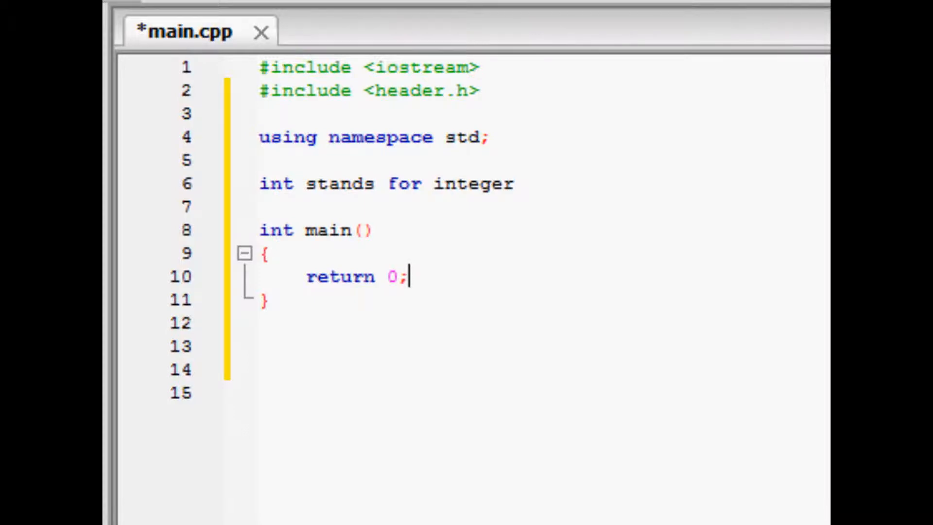